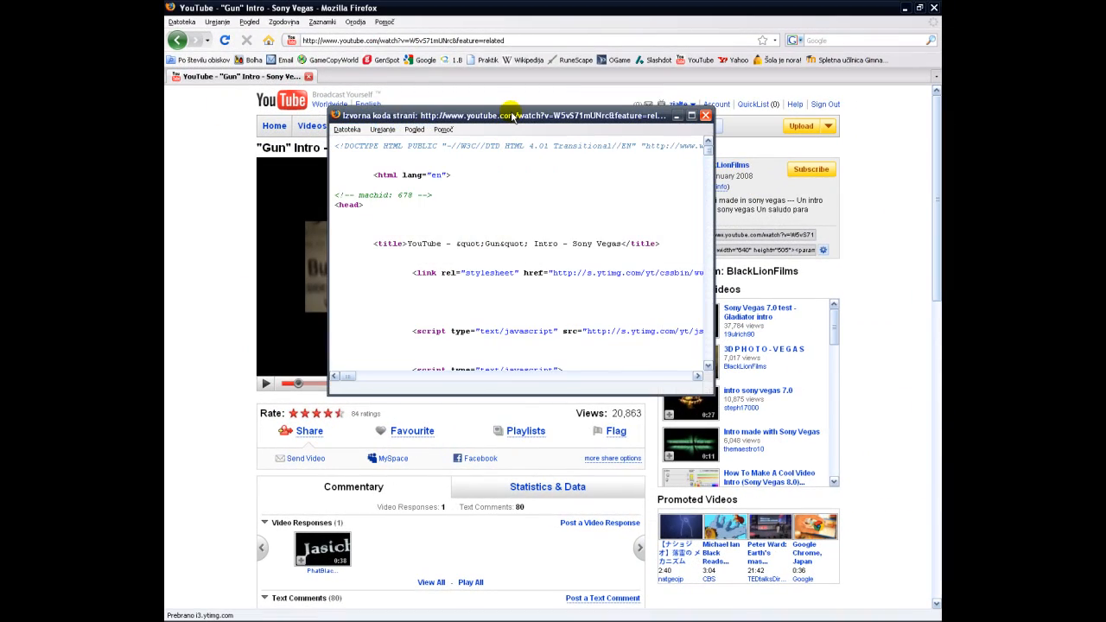
Step: Move the View Source window aside and open the Find bar in the page source
left_click_drag(514, 115, 623, 105)
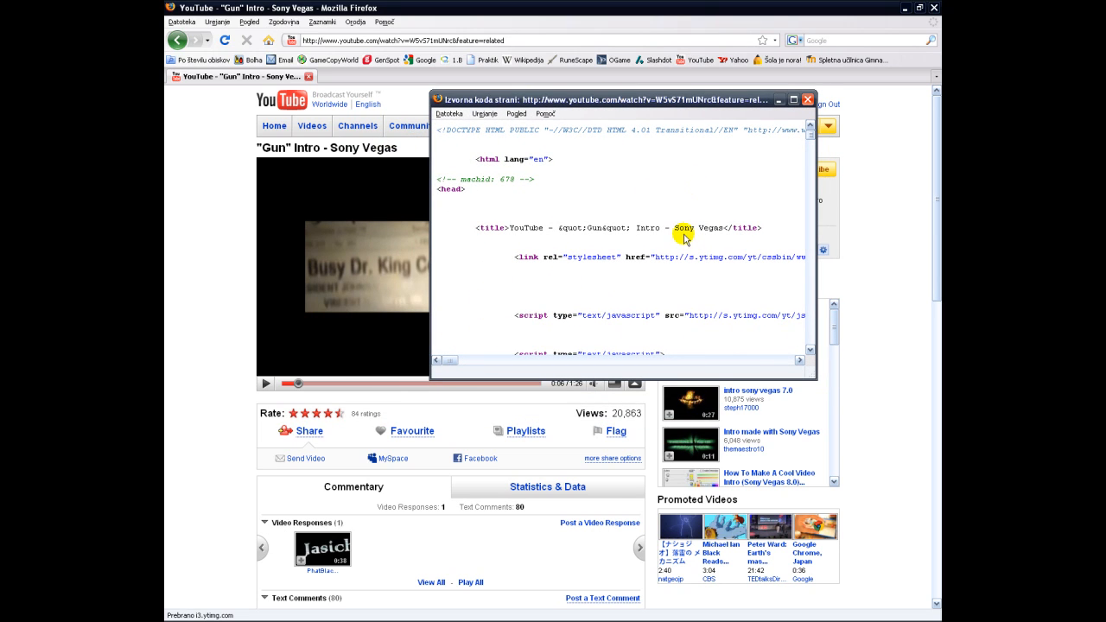
key("ctrl+f")
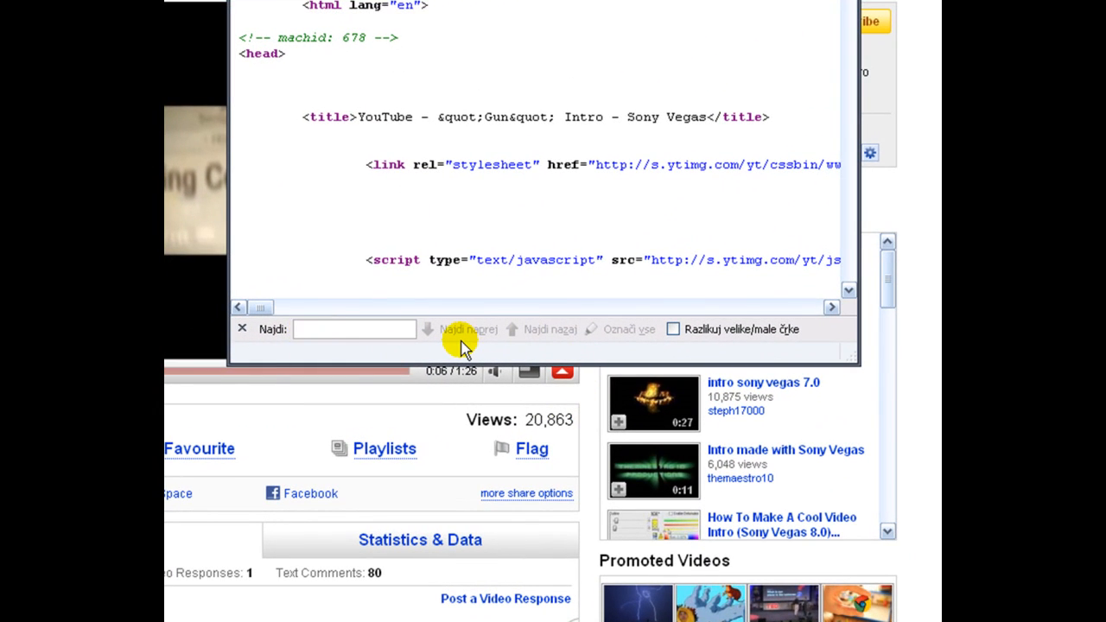
Step: Search the source for 'watch' to reach the watch_fullscreen line and mark where its parameters begin
type("watch_fullscreen")
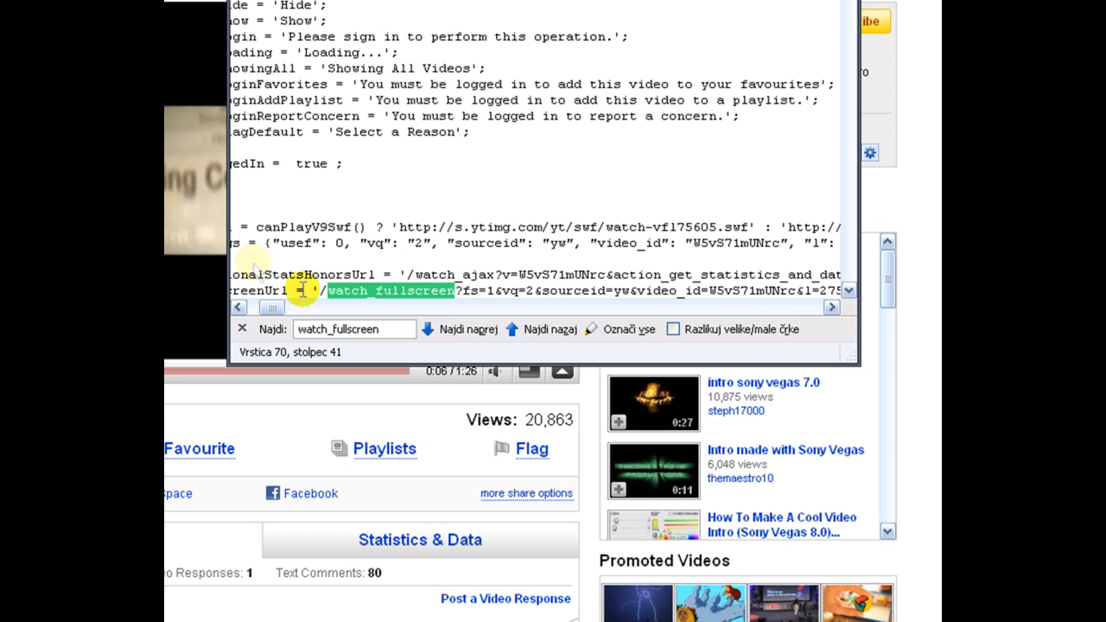
left_click(450, 290)
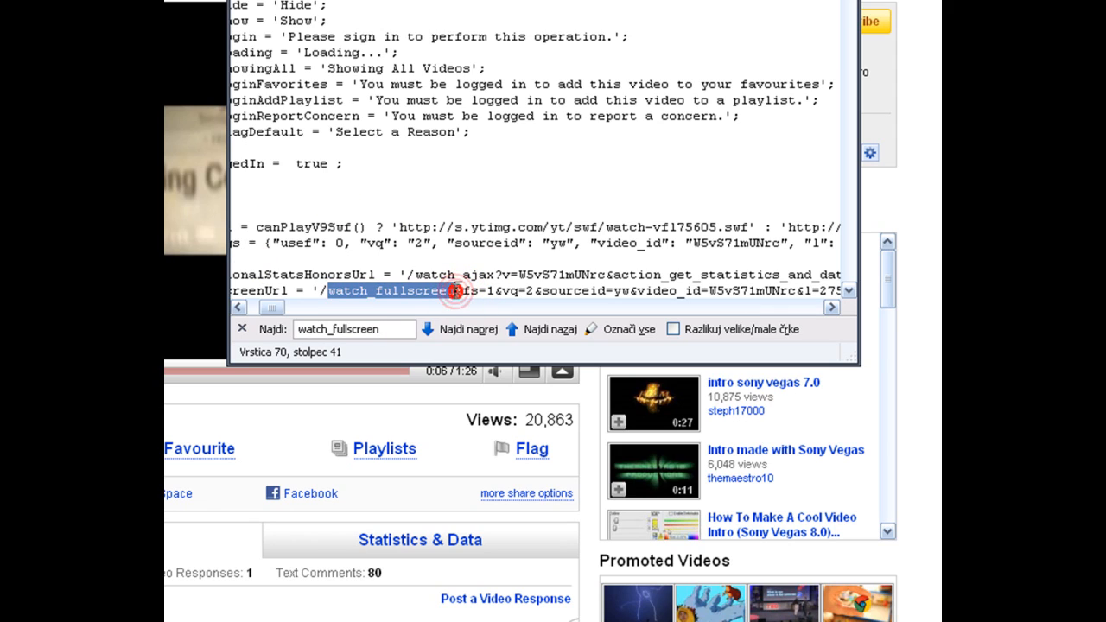
left_click(453, 291)
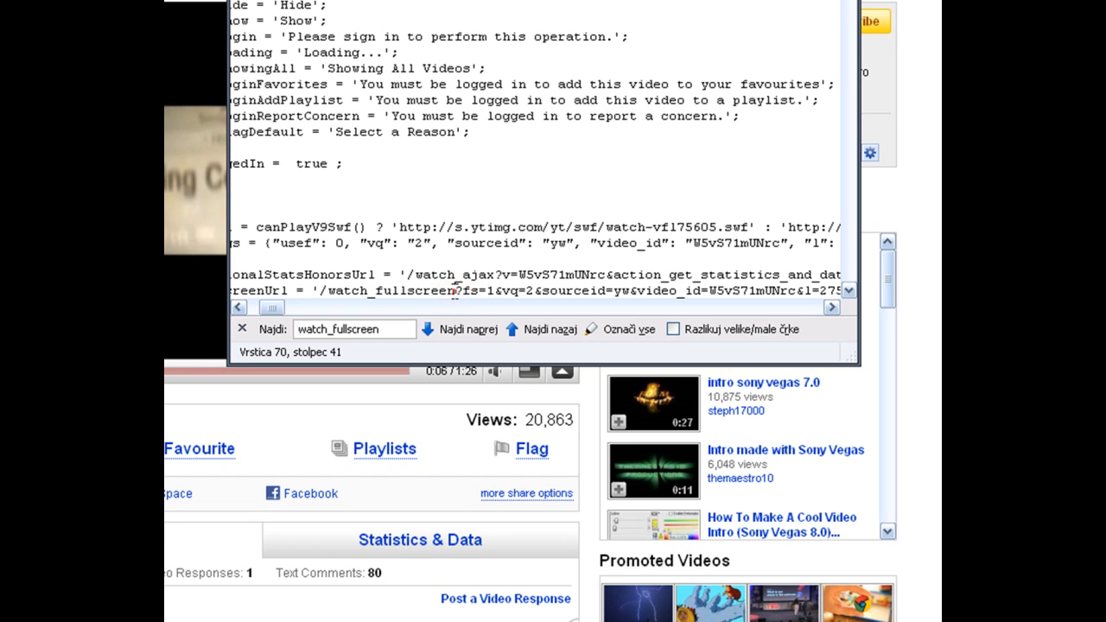
scroll("down", 3)
type("http://www.youtube.com/get_")
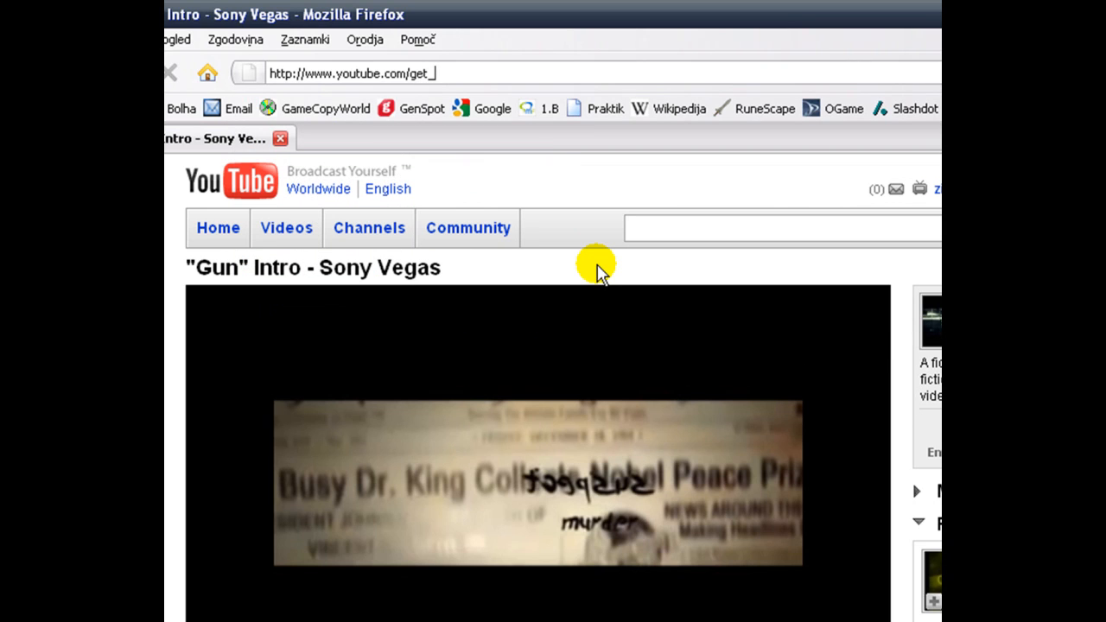
Step: Complete the youtube.com/get_video? address in the address bar
type("vi")
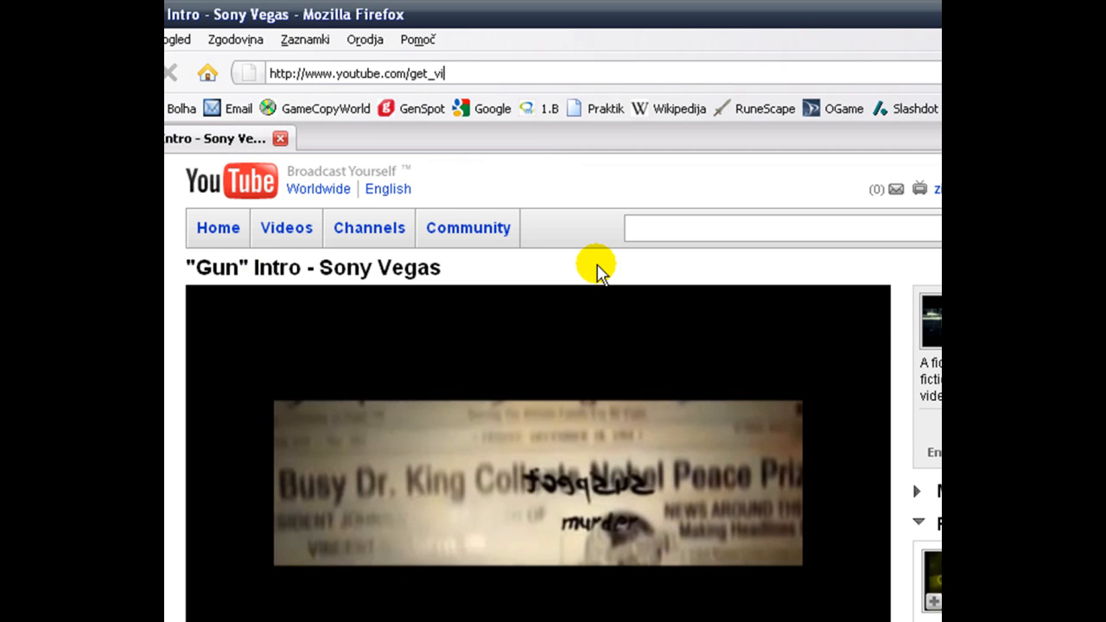
type("deo")
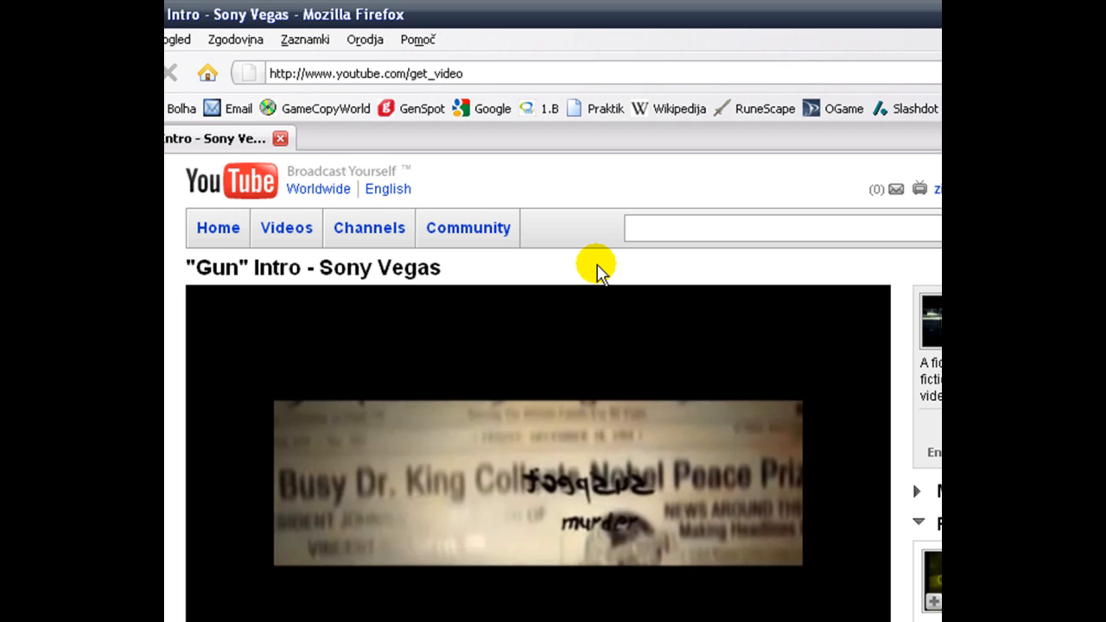
type("?")
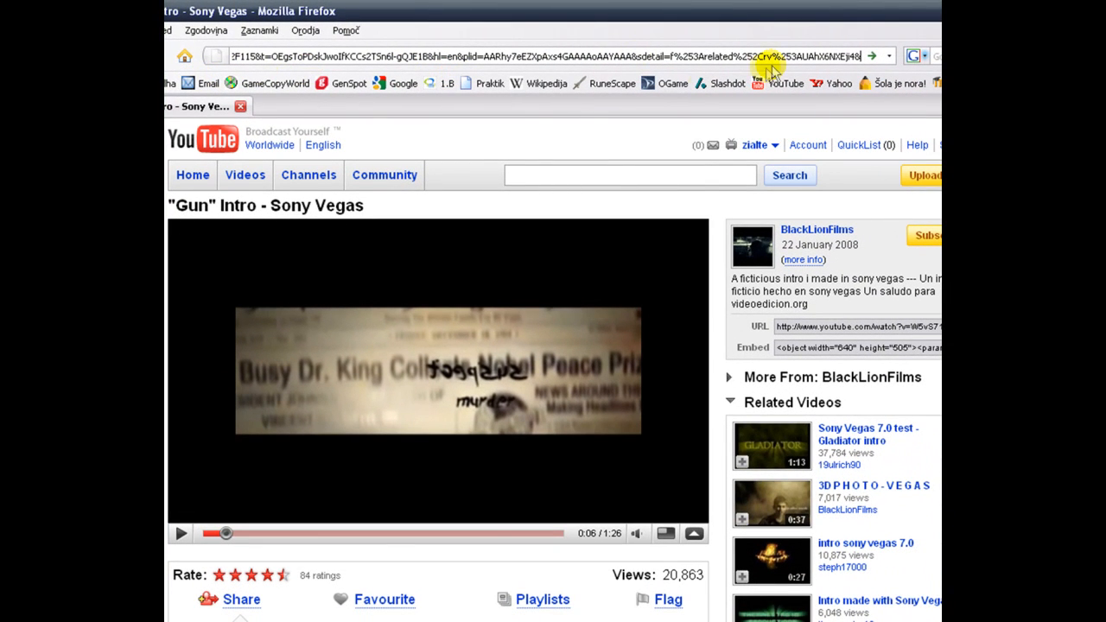
mouse_move(635, 82)
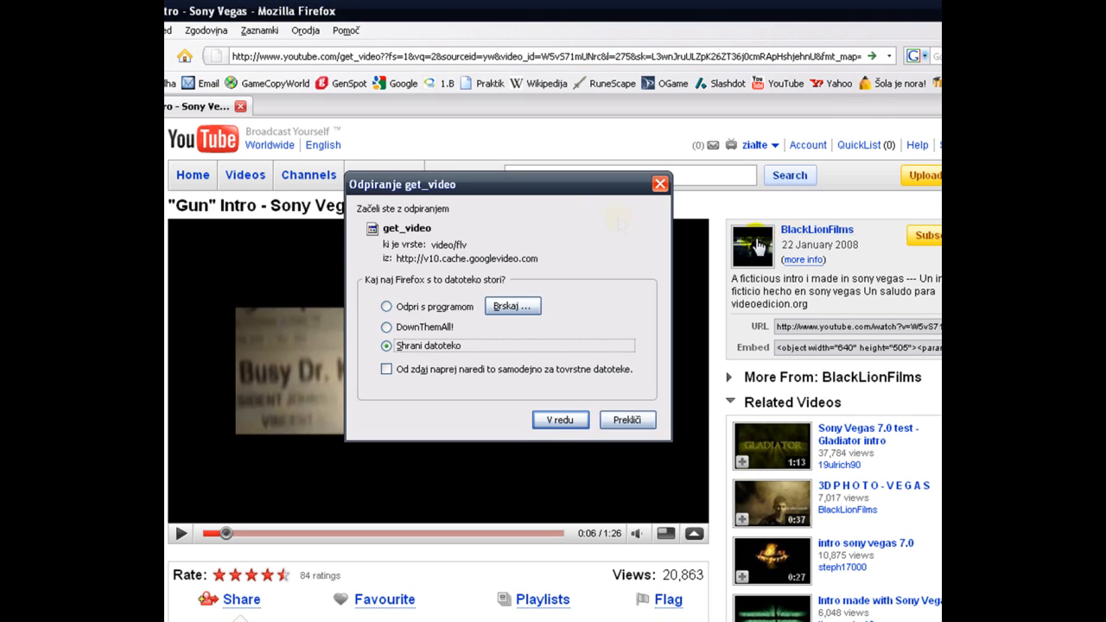
Step: Save the get_video file to the Desktop as test.flv, starting the download
left_click(560, 419)
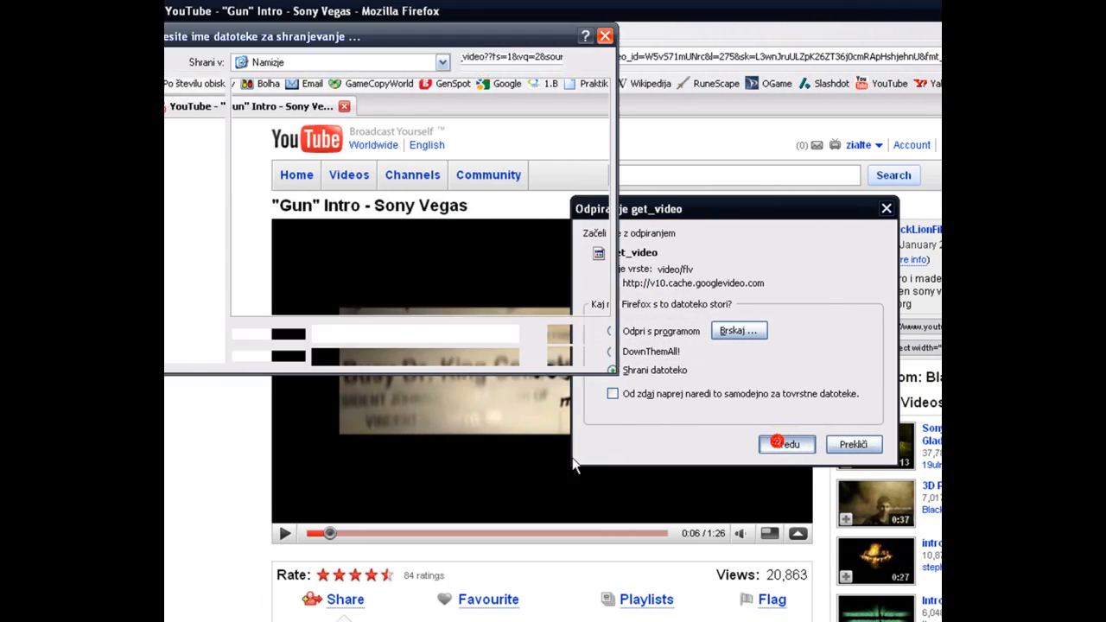
left_click(786, 443)
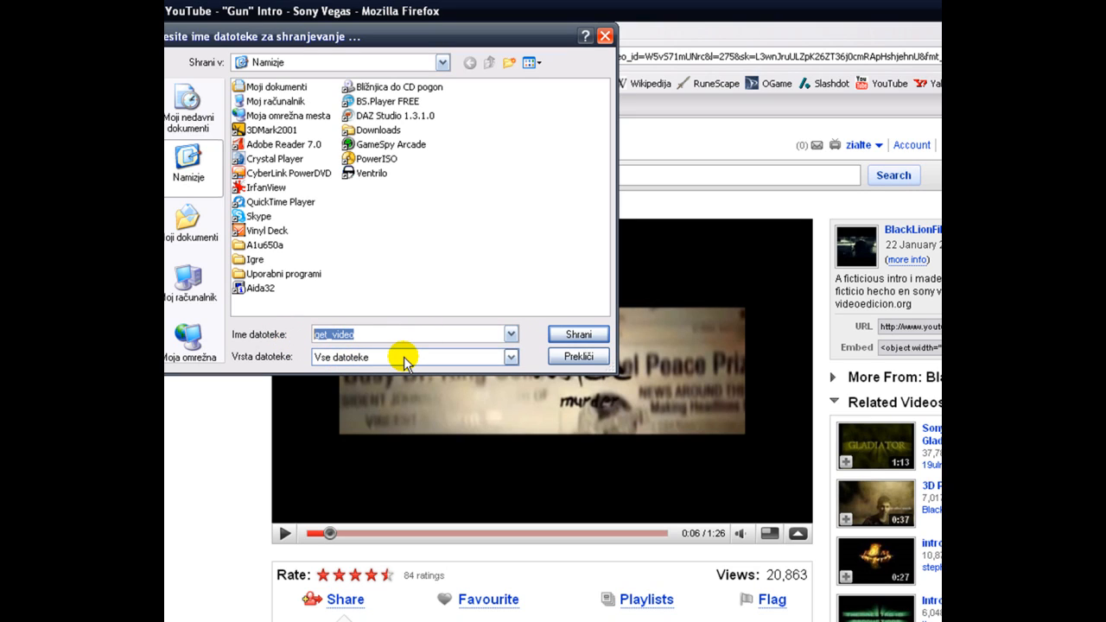
type("test")
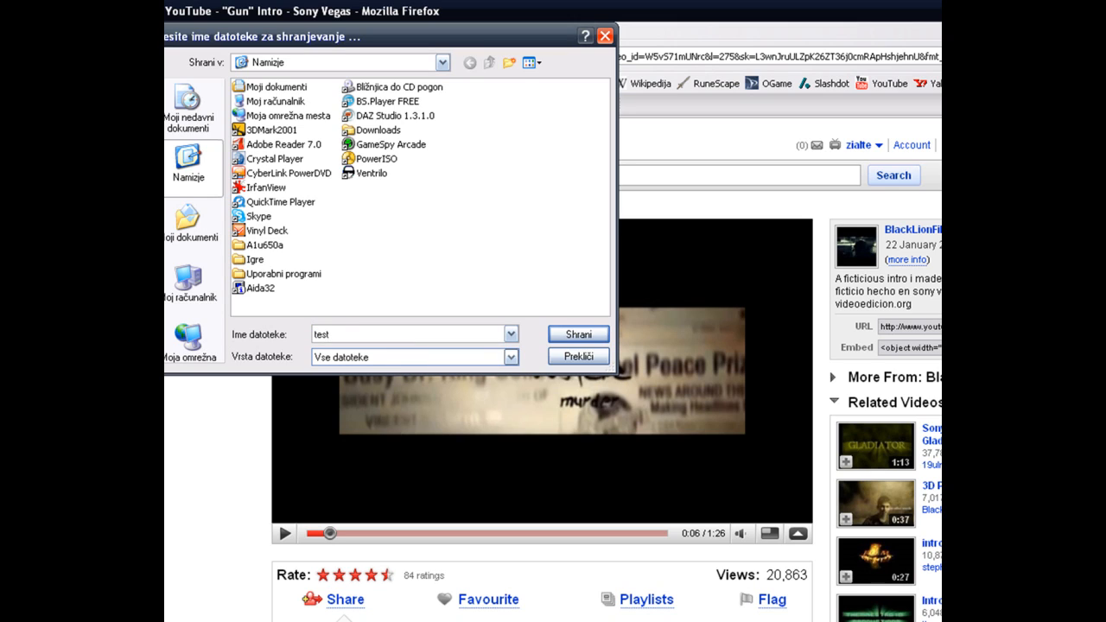
type(".f")
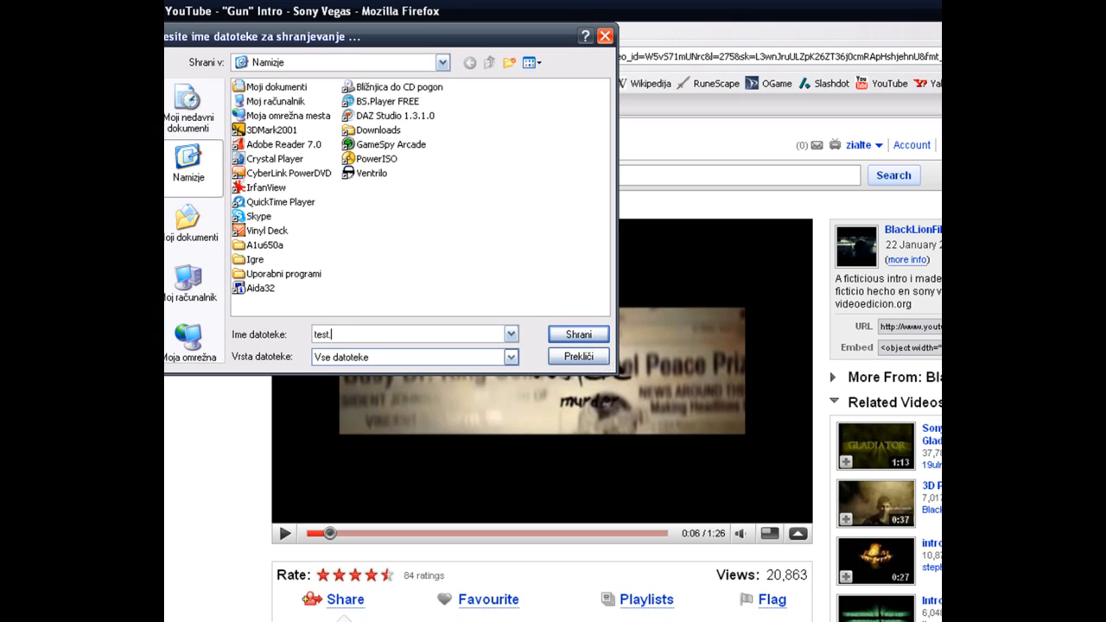
type("avi")
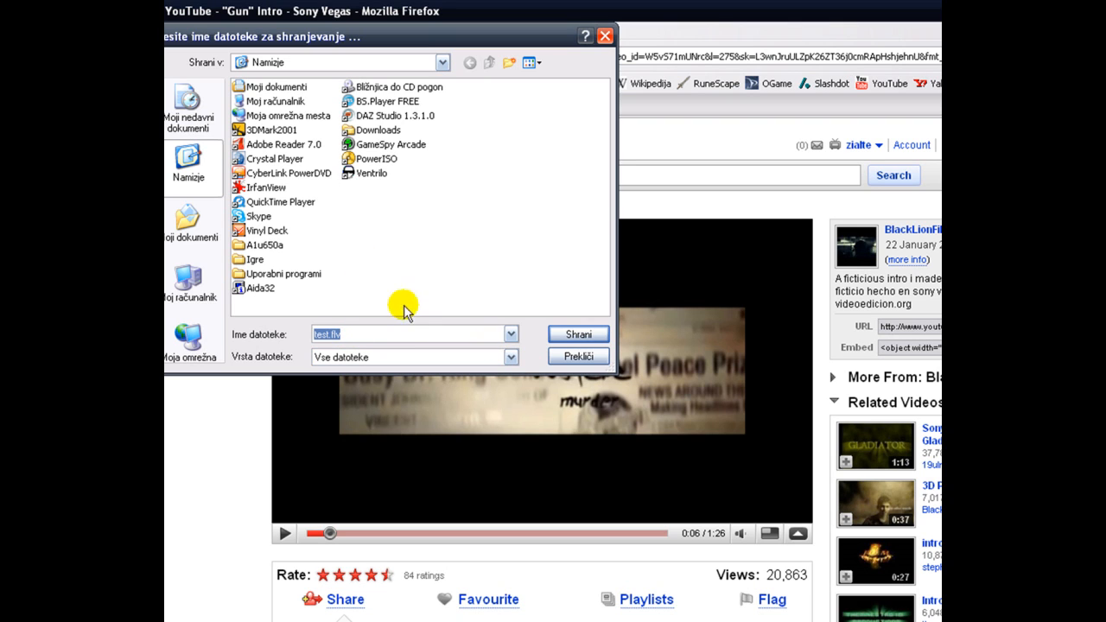
left_click(577, 334)
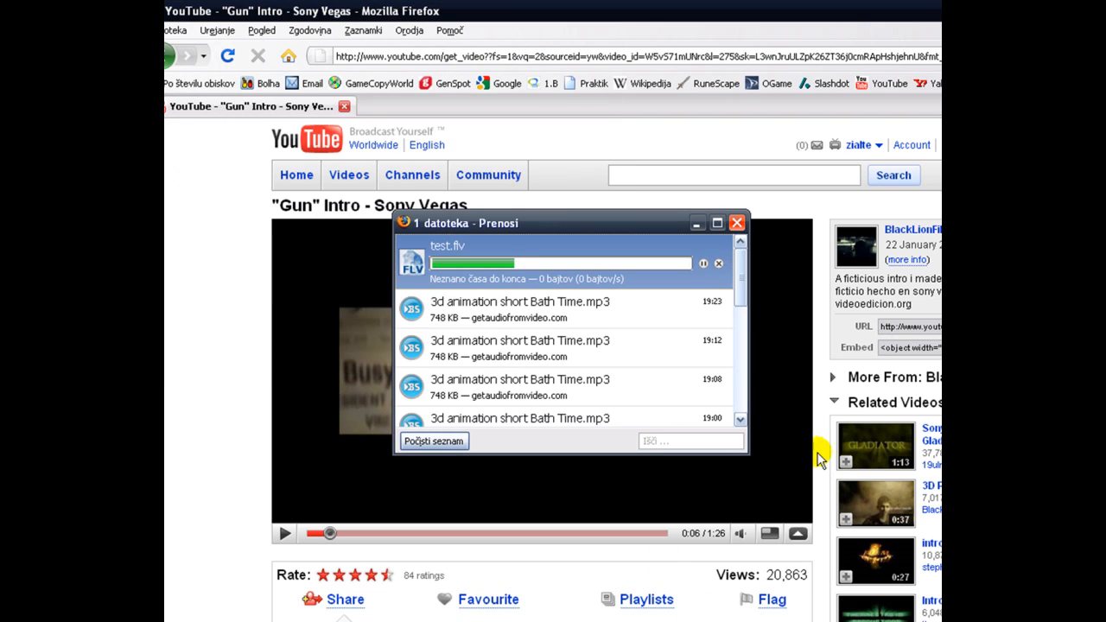
mouse_move(769, 346)
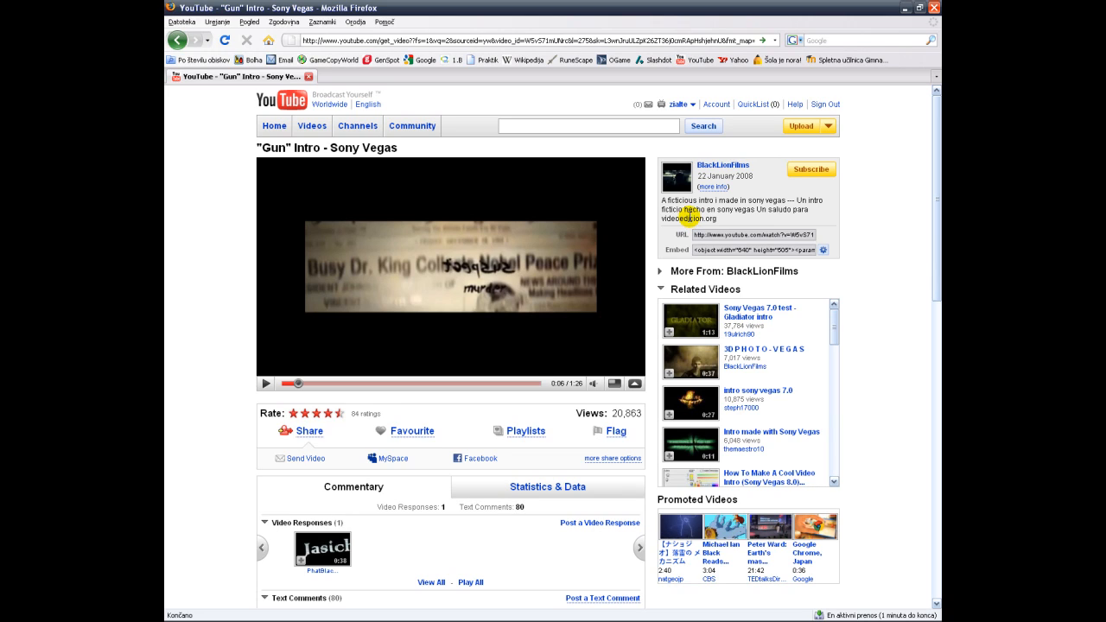
mouse_move(689, 216)
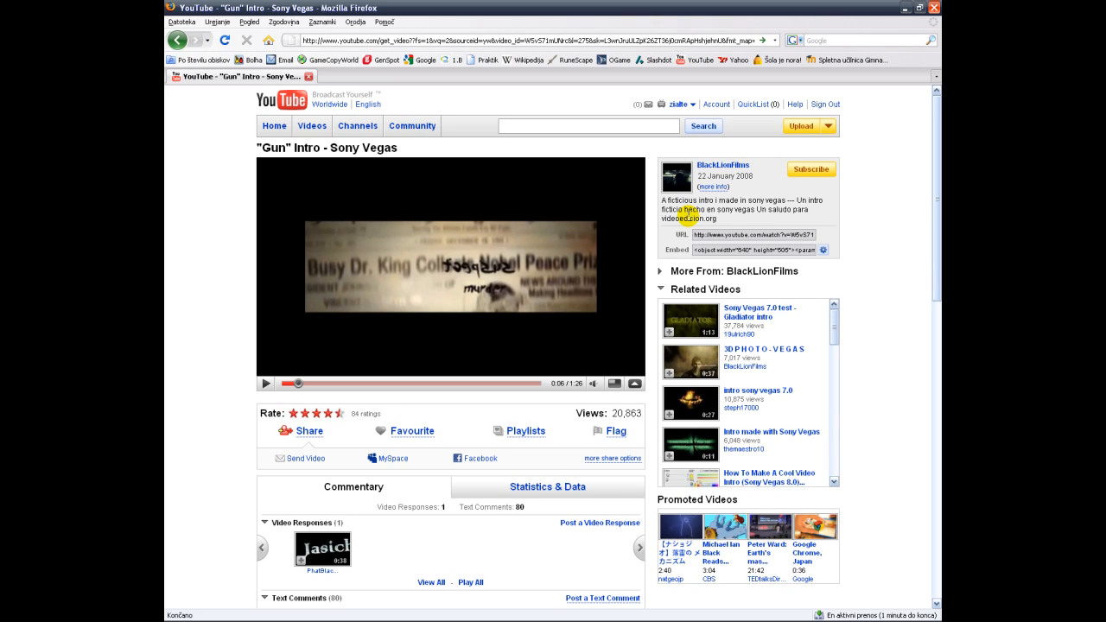